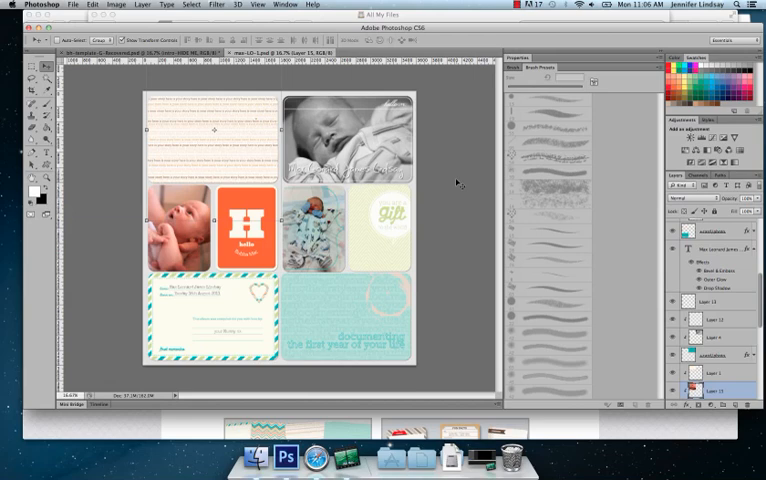
pyautogui.moveTo(348, 166)
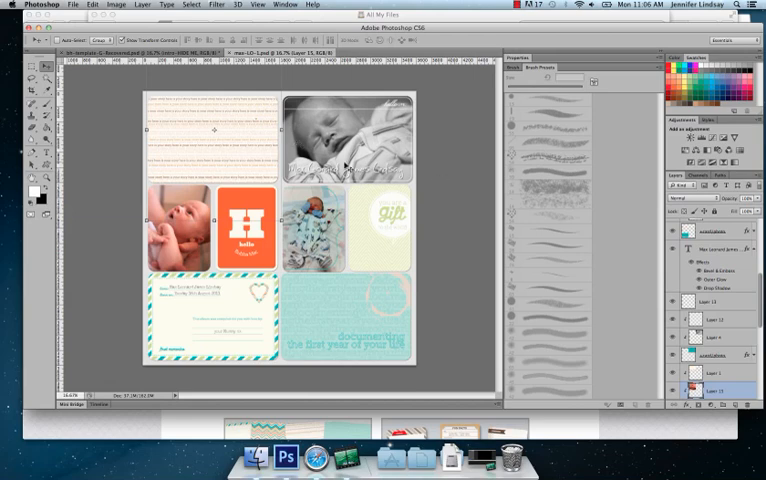
pyautogui.moveTo(440, 204)
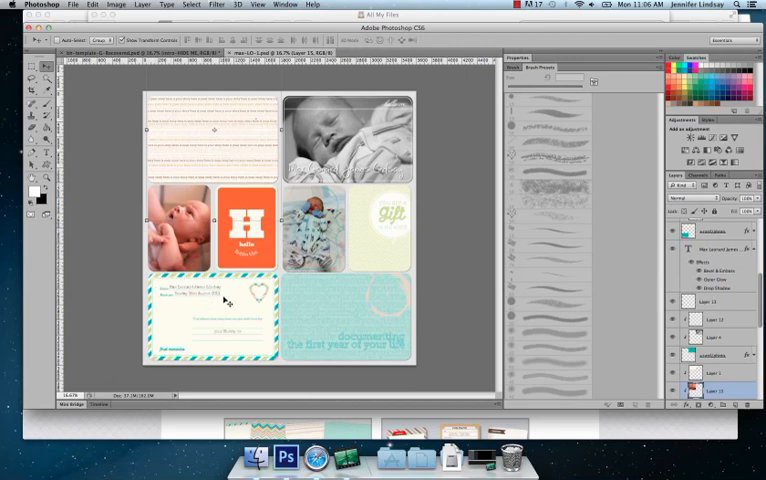
pyautogui.moveTo(390, 328)
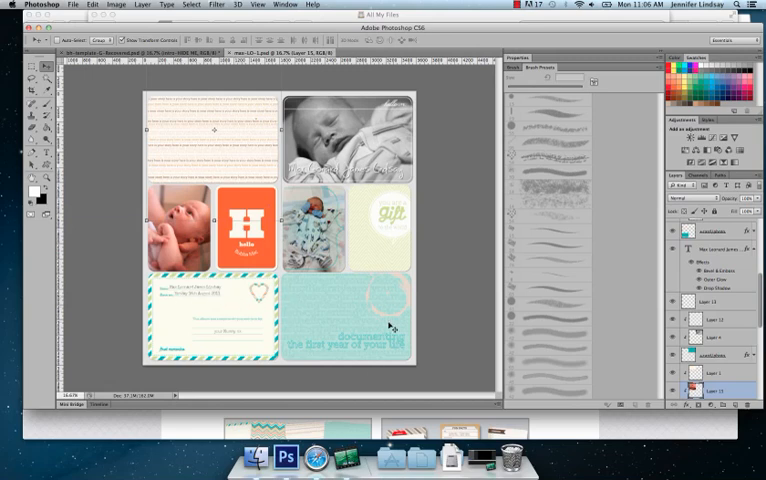
pyautogui.moveTo(454, 238)
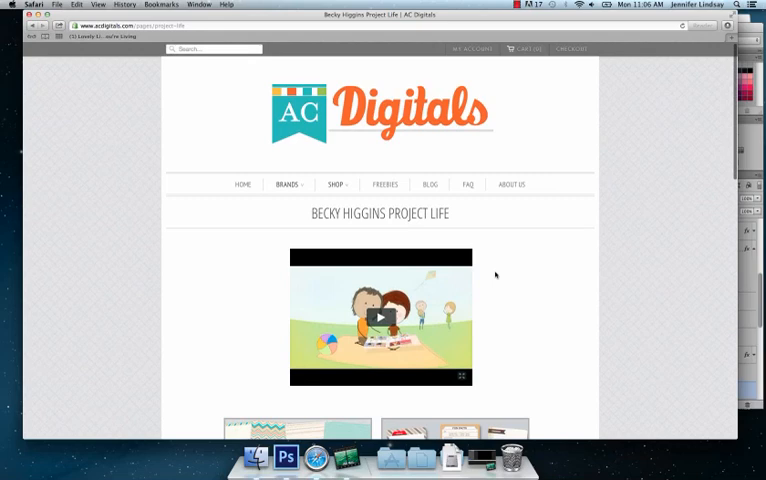
# - Scroll through the Project Life Core Editions listing of Olive, Seafoam, Amber and Cherry card editions
pyautogui.scroll(-3)
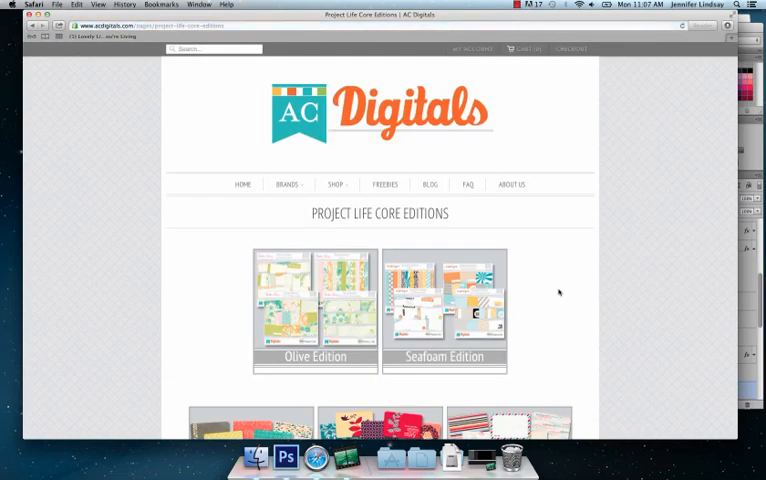
pyautogui.scroll(-3)
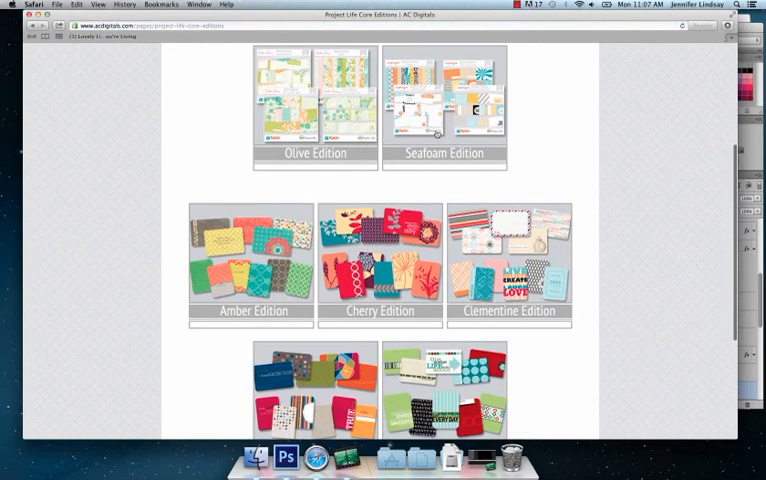
pyautogui.scroll(-3)
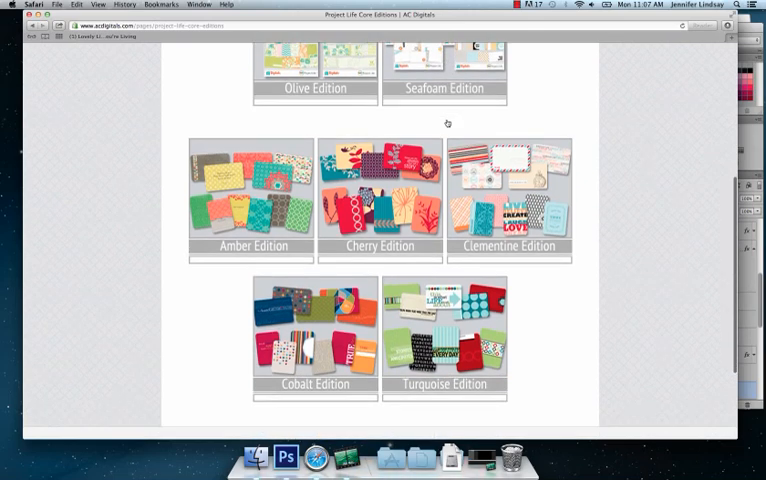
pyautogui.scroll(-3)
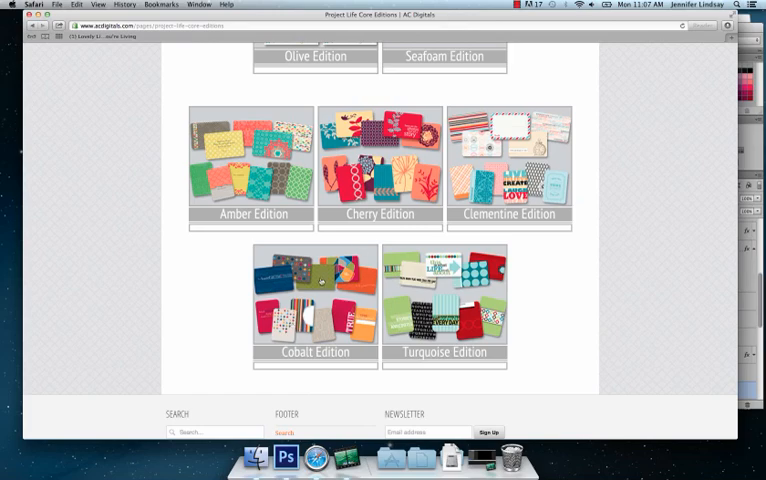
pyautogui.scroll(3)
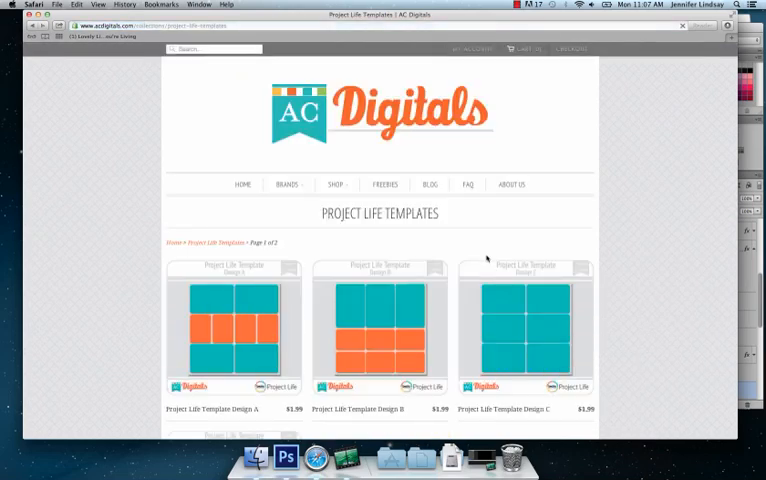
# - Scroll through the Project Life grid template listings to the pagination, then switch over to Photoshop
pyautogui.scroll(-3)
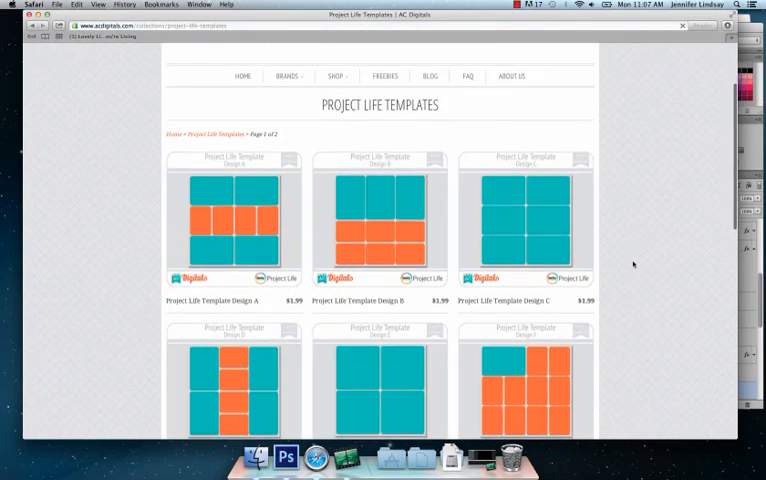
pyautogui.scroll(-3)
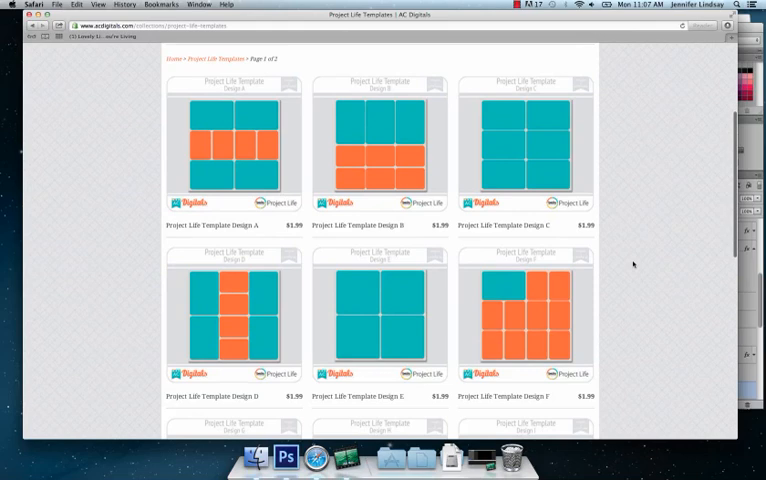
pyautogui.moveTo(310, 172)
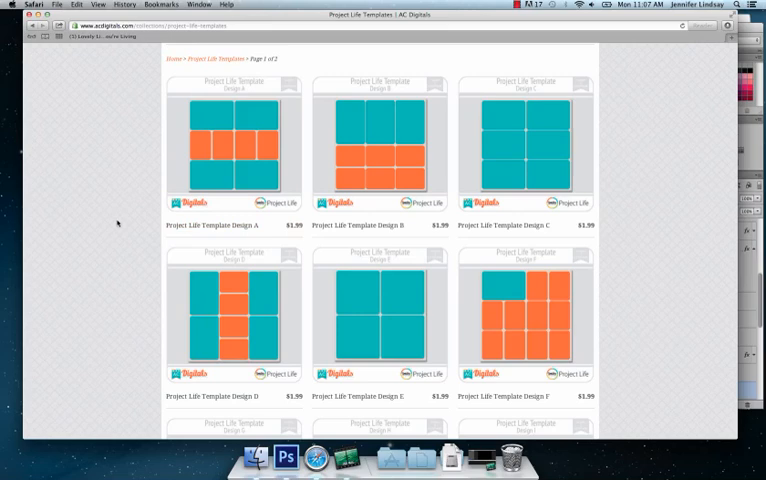
pyautogui.scroll(-3)
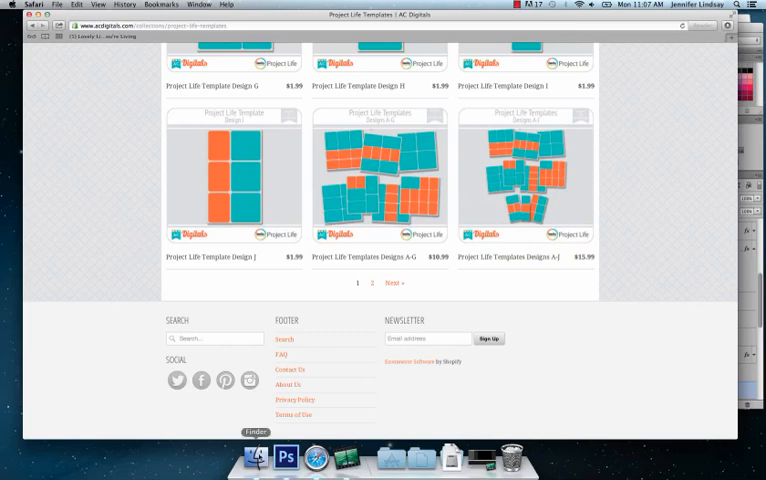
pyautogui.click(284, 458)
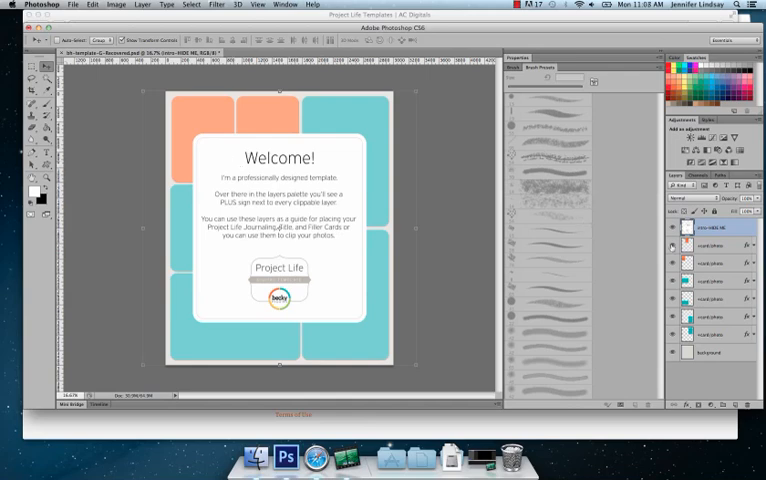
# - Hide the Welcome layer to reveal the template's blank grid of orange and teal boxes
pyautogui.click(672, 228)
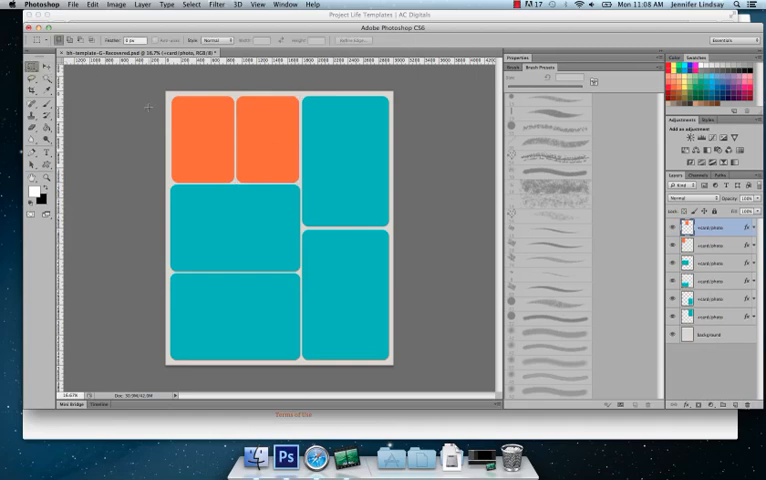
pyautogui.moveTo(214, 300)
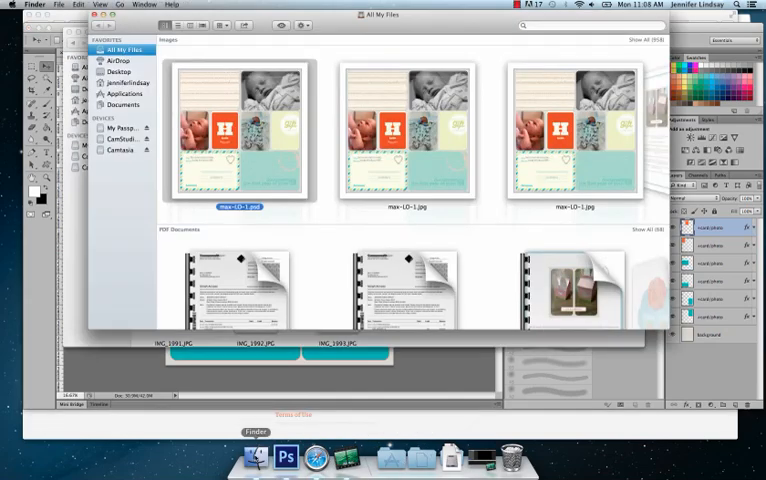
# - Scroll through the Tutorial folder of journaling card PNGs and baby photo JPGs to pick the files
pyautogui.click(120, 72)
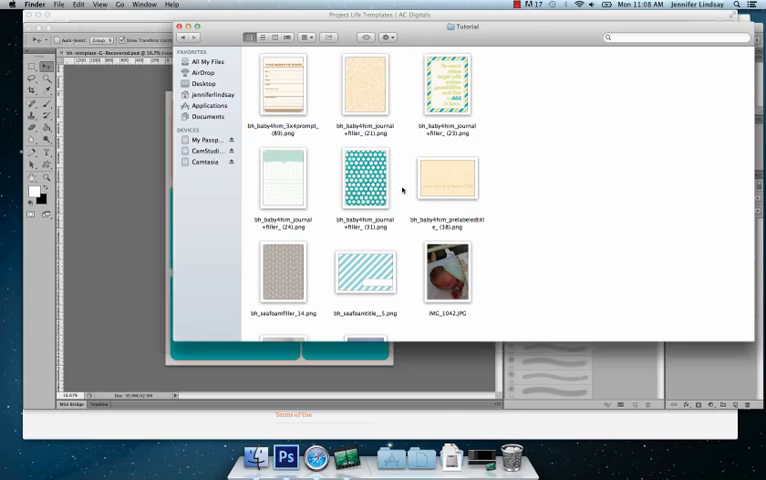
pyautogui.scroll(-3)
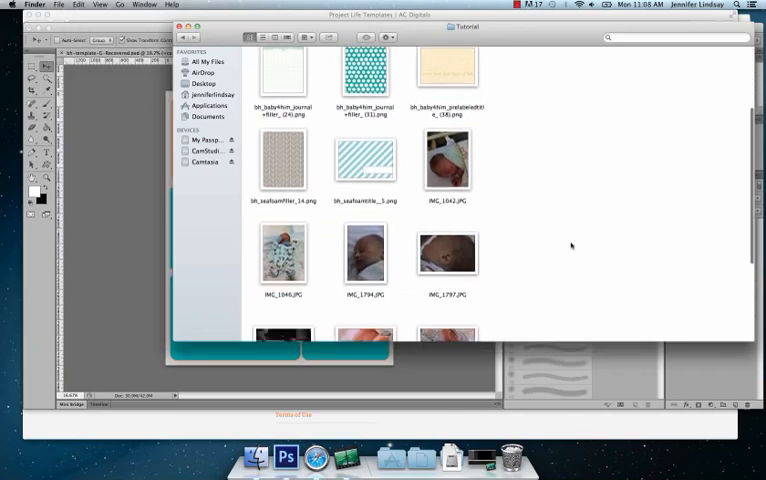
pyautogui.scroll(-3)
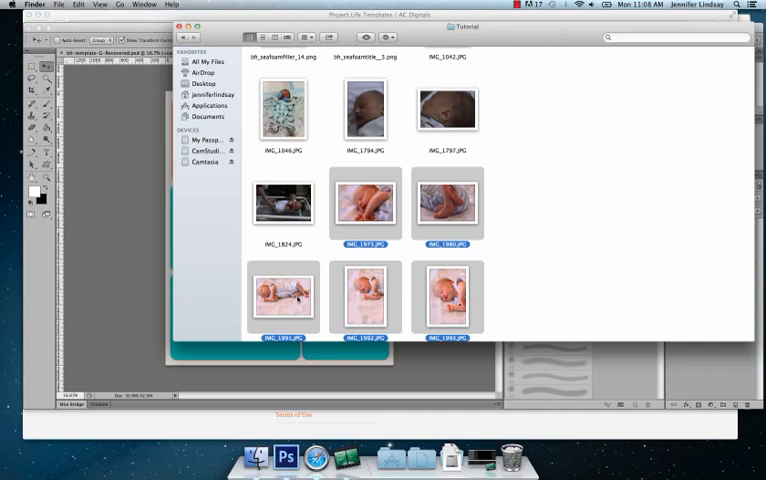
pyautogui.moveTo(468, 218)
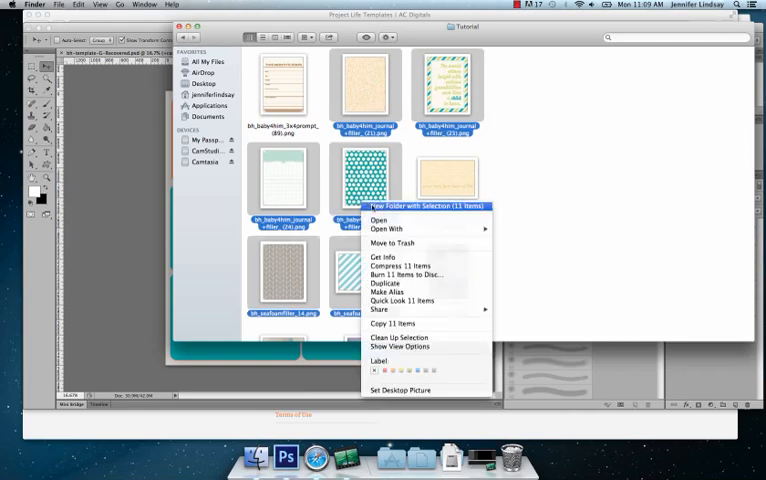
# - Open the selected journaling cards and baby photos with Adobe Photoshop CS6
pyautogui.click(384, 228)
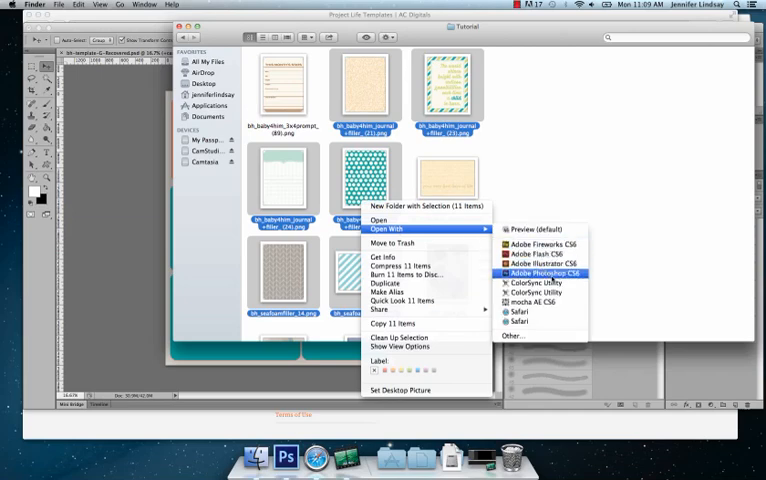
pyautogui.click(544, 272)
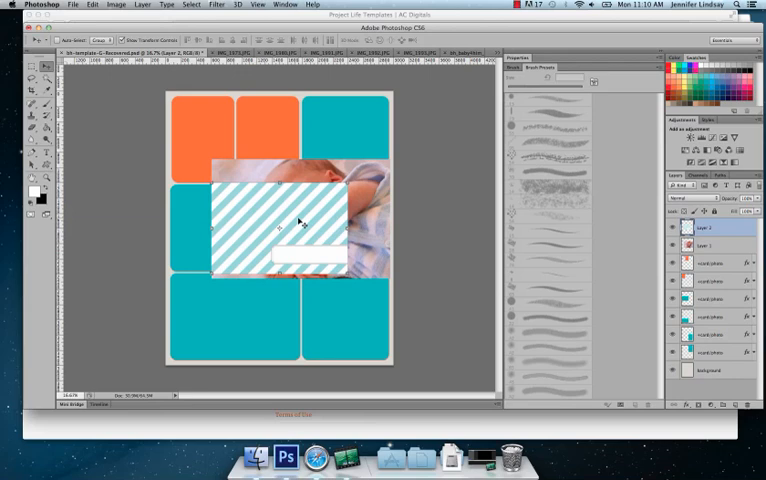
# - Drag the striped journaling card from its tab onto the template document
pyautogui.moveTo(270, 220); pyautogui.dragTo(256, 300)
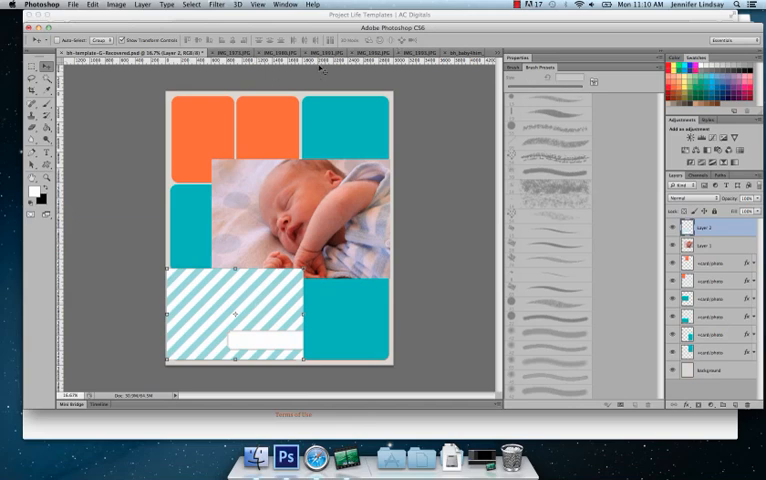
pyautogui.moveTo(368, 226)
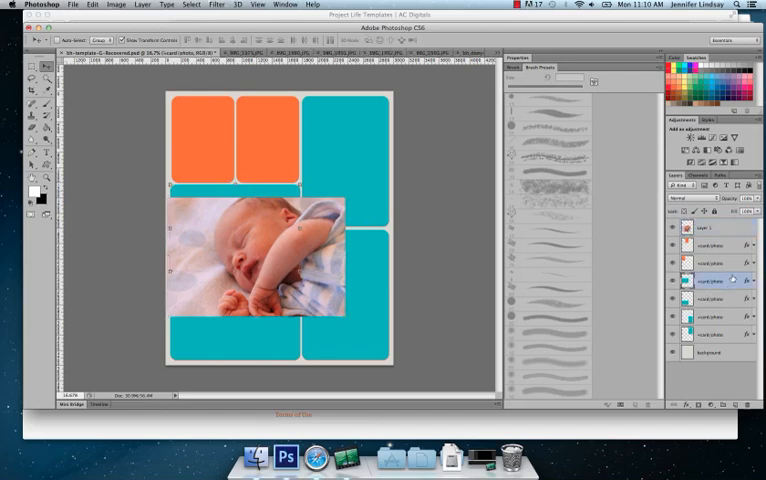
# - Select the sleeping baby photo layer sitting directly above the left grid box layer
pyautogui.click(716, 276)
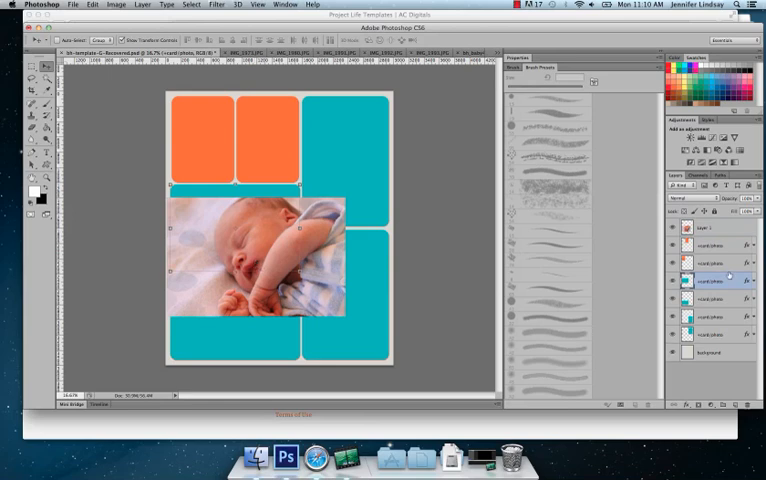
pyautogui.click(710, 228)
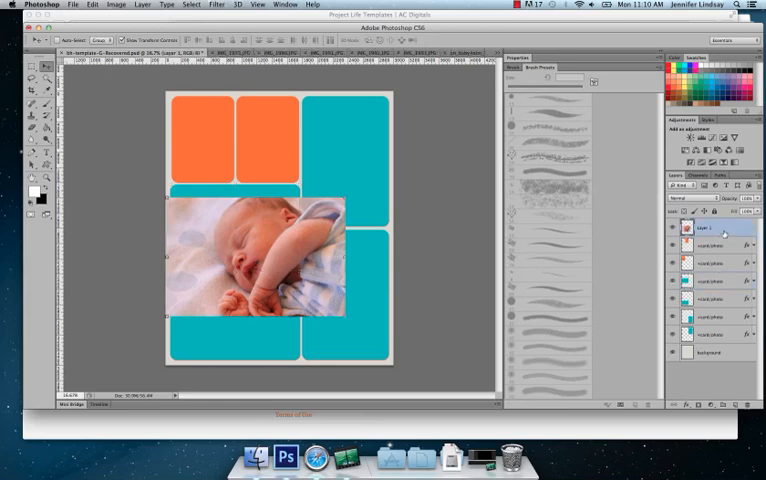
pyautogui.click(710, 264)
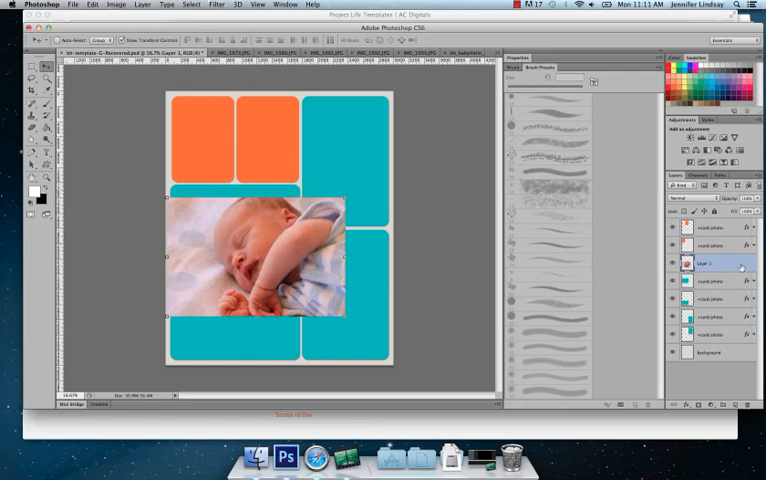
# - Create a clipping mask so the sleeping baby photo fills only the left rounded grid slot
pyautogui.rightClick(720, 264)
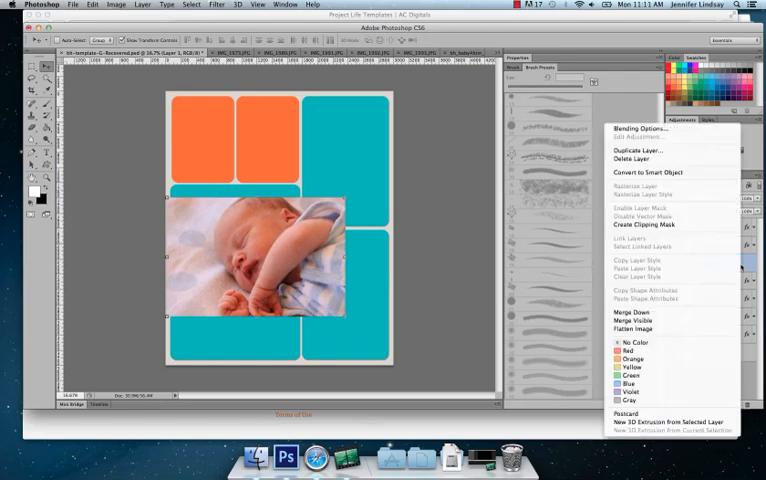
pyautogui.moveTo(636, 236)
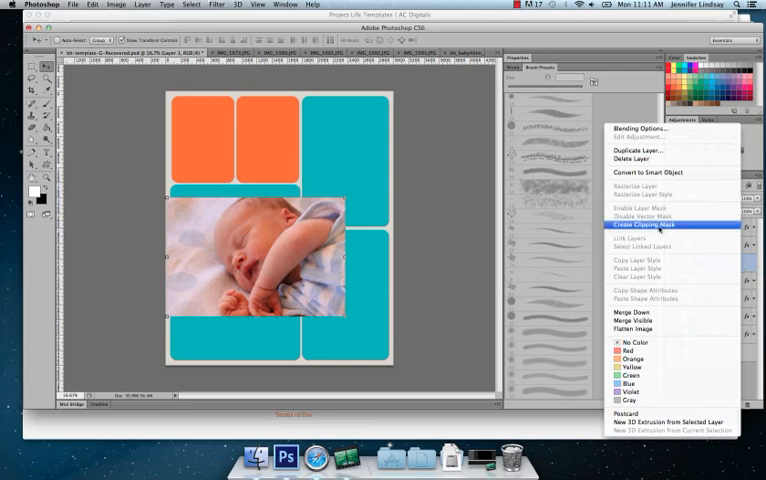
pyautogui.click(646, 236)
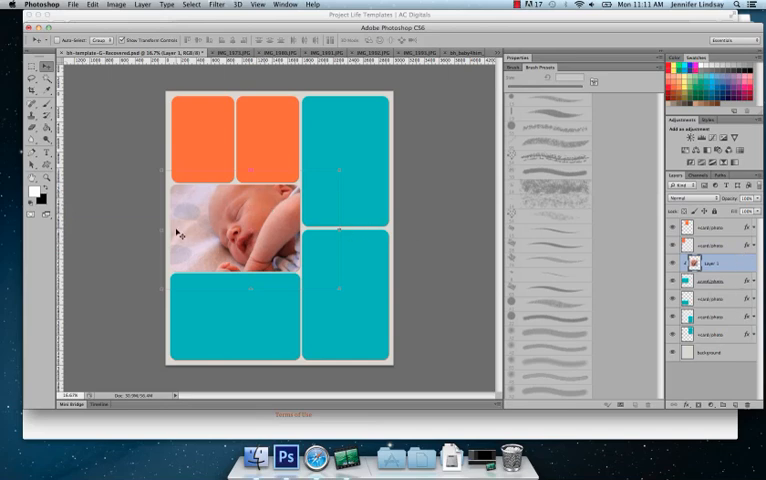
pyautogui.moveTo(312, 184)
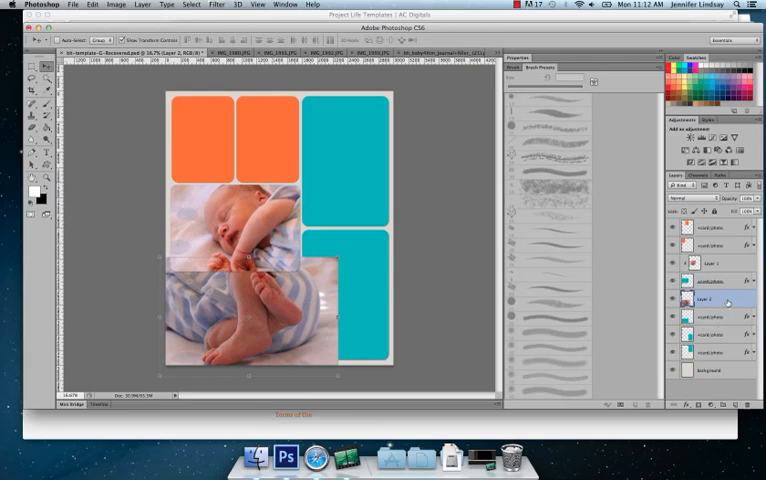
# - Create a clipping mask confining the baby-feet photo to its lower-left grid box
pyautogui.rightClick(710, 300)
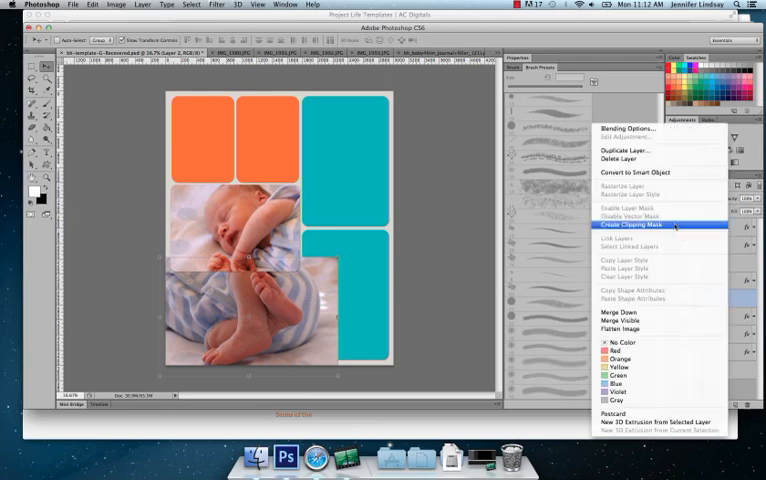
pyautogui.click(624, 224)
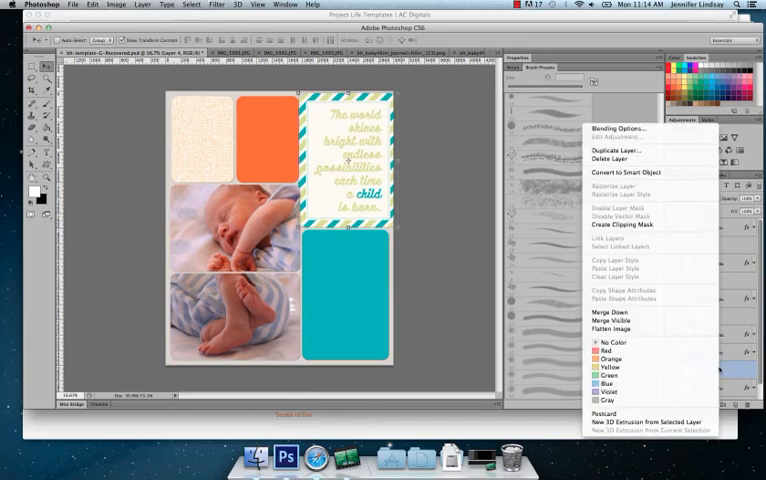
pyautogui.moveTo(620, 224)
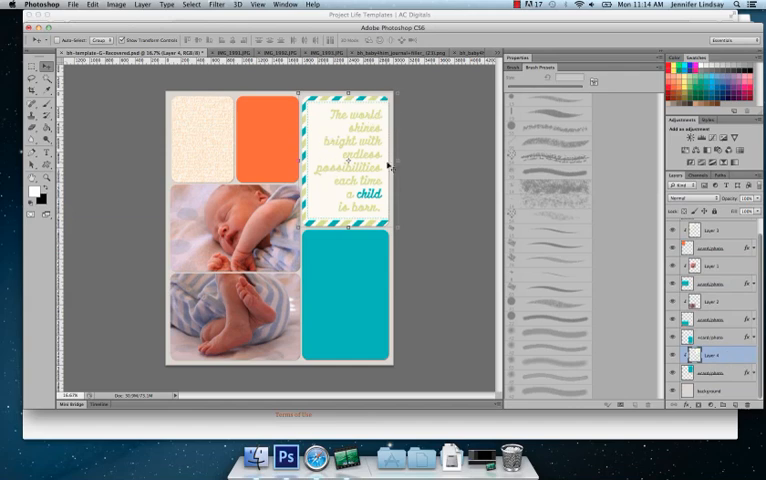
pyautogui.moveTo(548, 238)
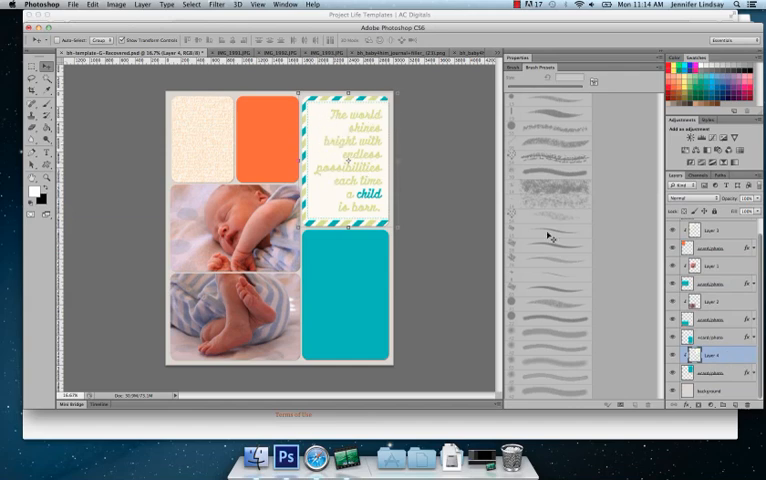
pyautogui.click(730, 376)
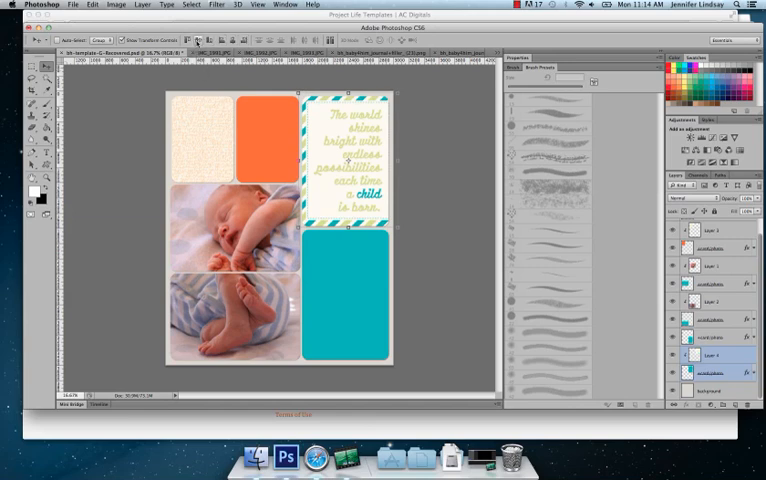
pyautogui.moveTo(196, 44)
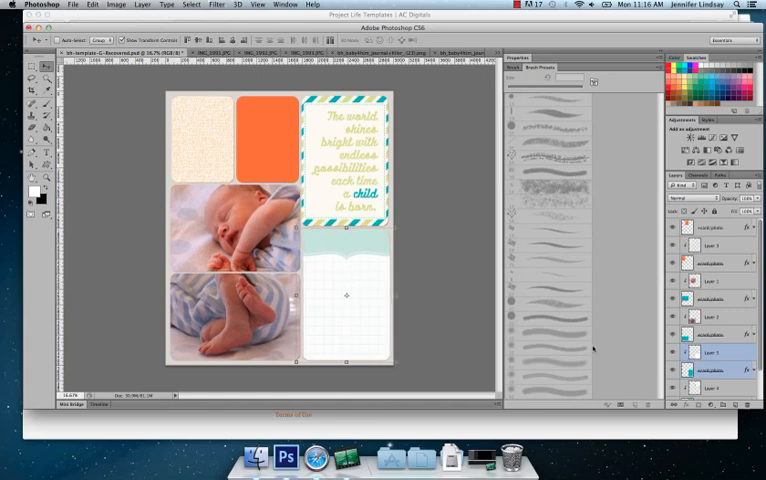
pyautogui.moveTo(594, 348)
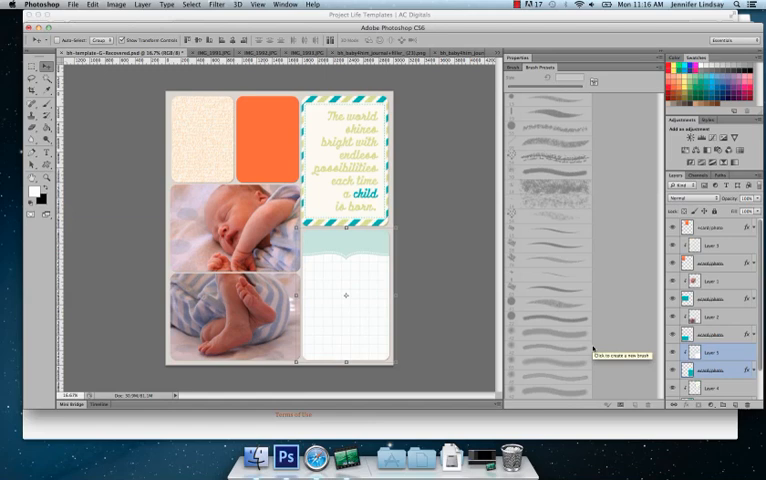
pyautogui.moveTo(420, 180)
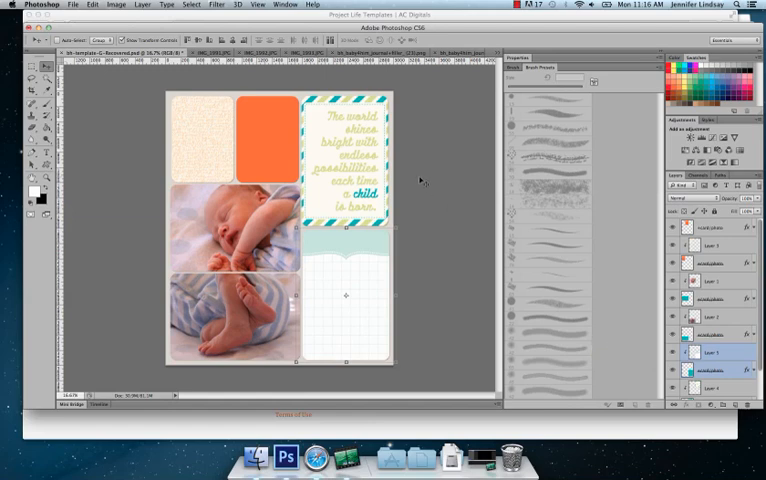
pyautogui.moveTo(660, 302)
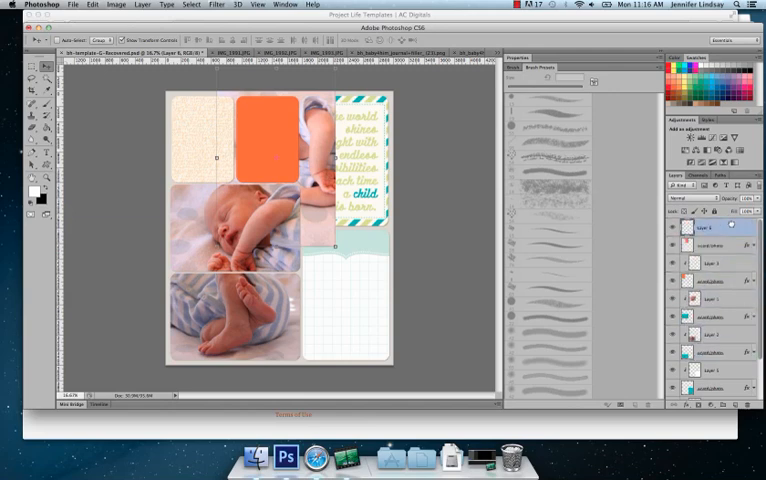
# - Create a clipping mask so the second sleeping-baby photo fills the top-left boxes
pyautogui.rightClick(716, 228)
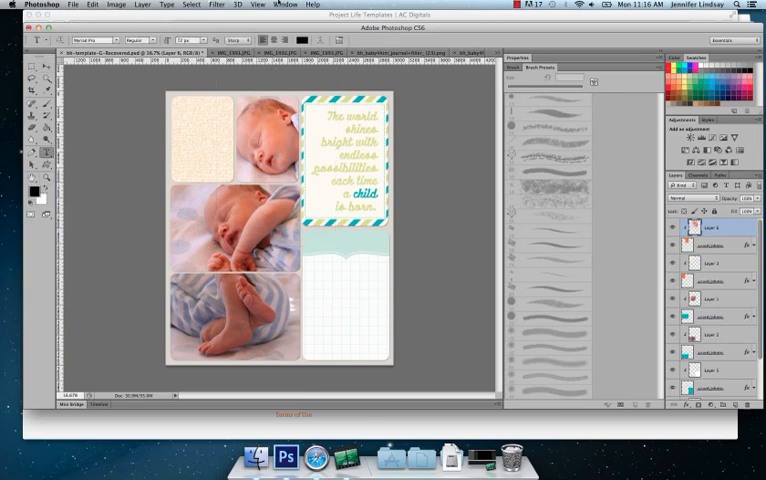
pyautogui.moveTo(300, 42)
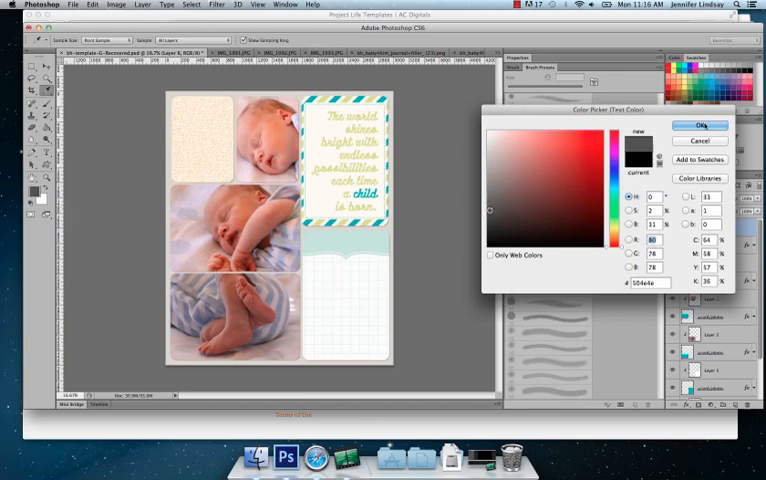
# - Set the title colour and add 'Max's First Week At Home' on the journaling card
pyautogui.click(702, 126)
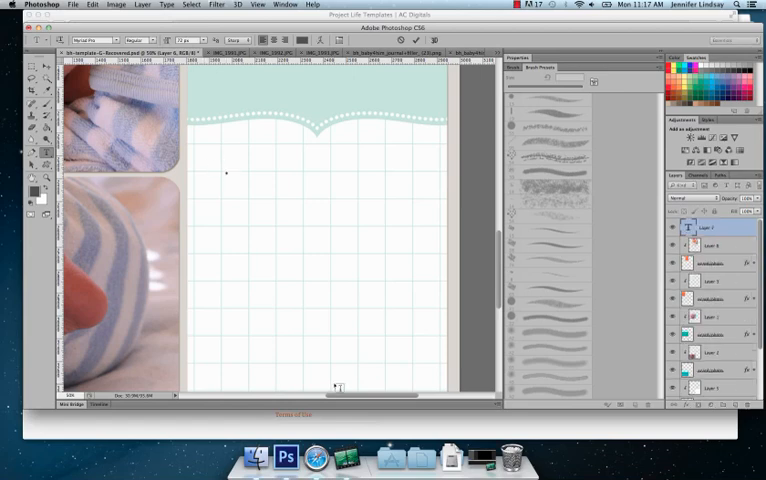
pyautogui.write("Max's")
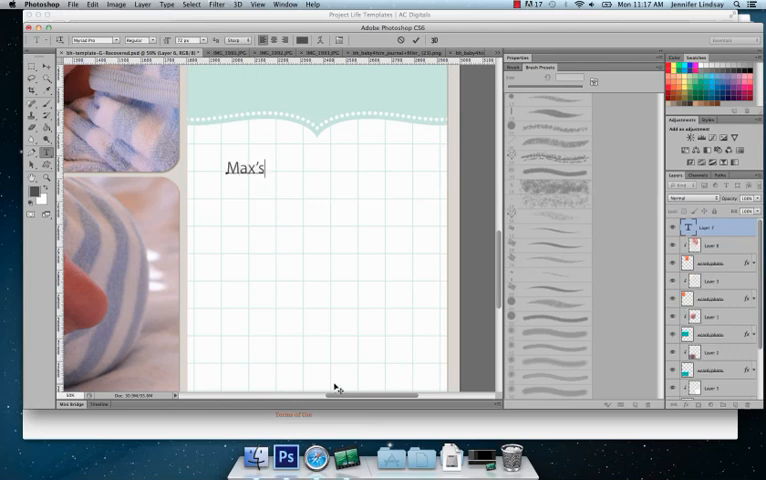
pyautogui.write('First Week At')
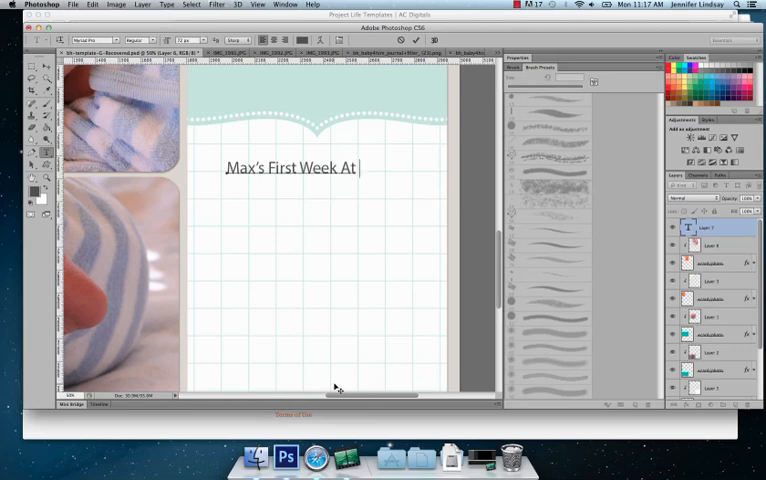
pyautogui.write('Home')
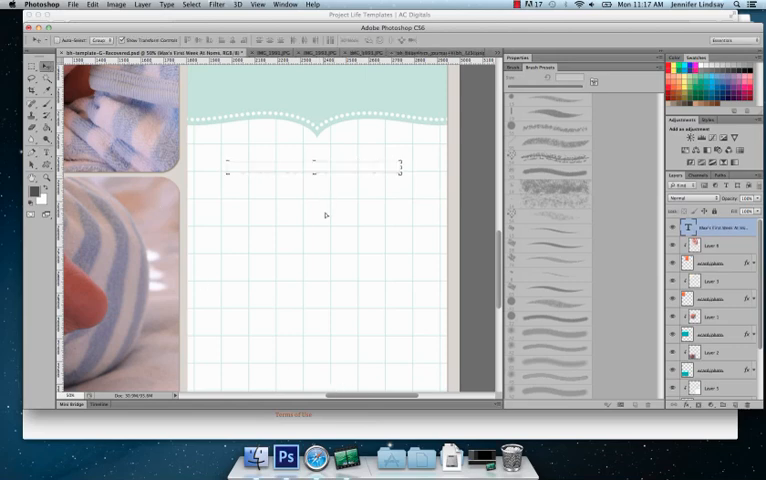
pyautogui.write("Max's First Week At Home")
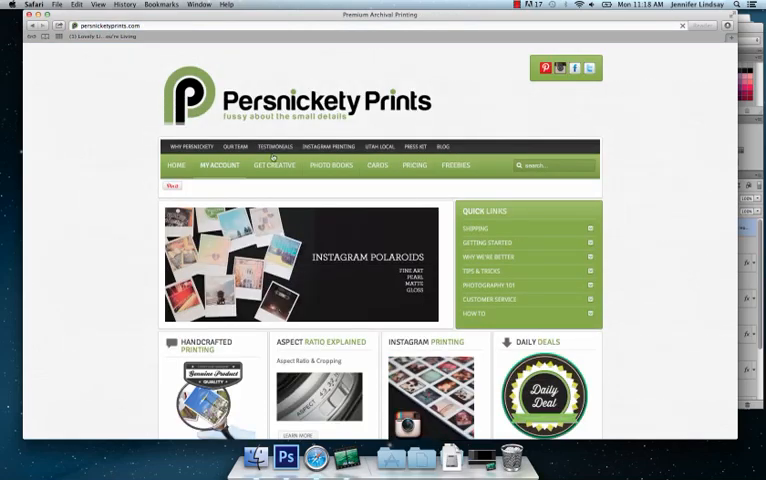
# - View the print pricing page and check the quantity tiers for 12x12 photographic prints
pyautogui.click(376, 164)
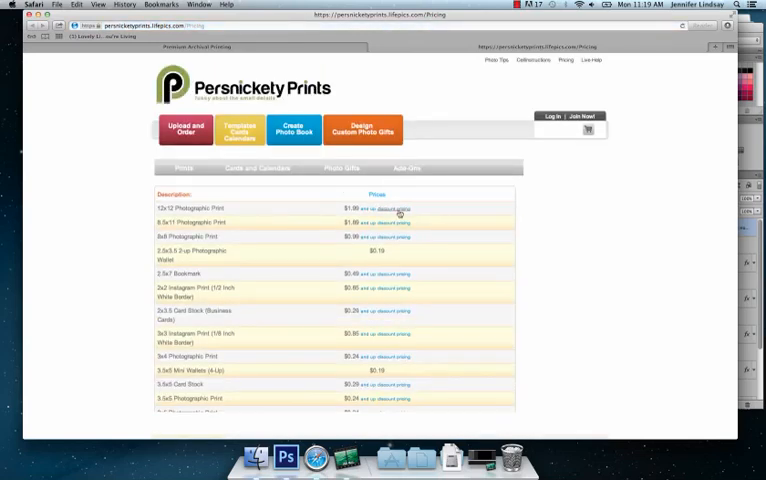
pyautogui.click(390, 222)
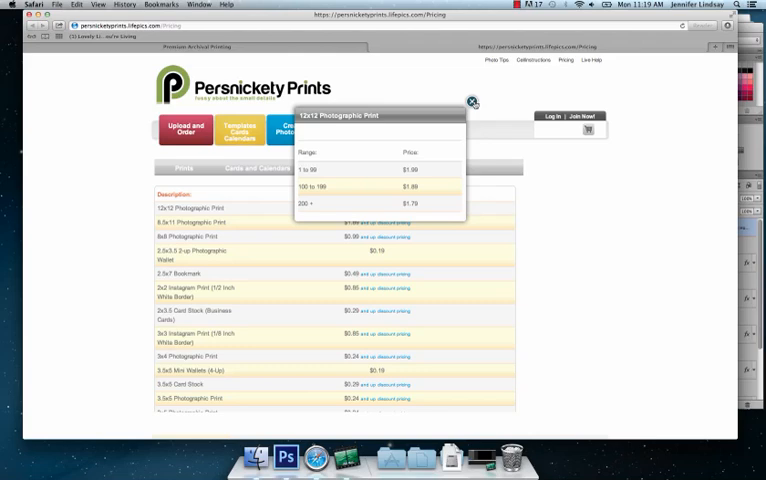
pyautogui.click(472, 102)
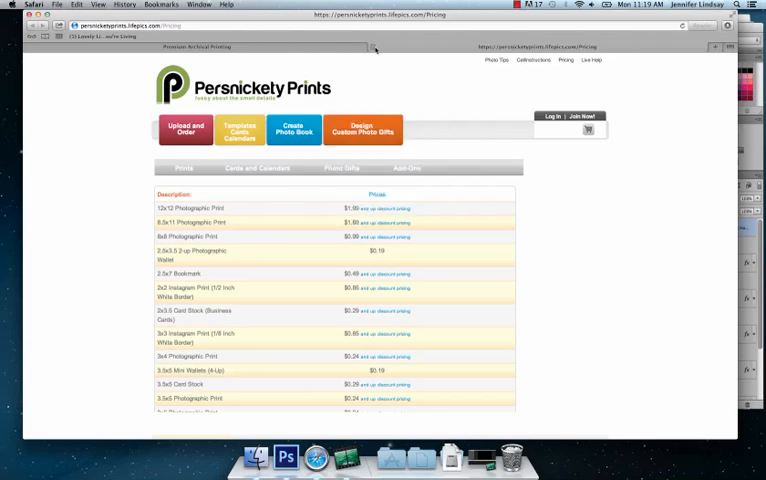